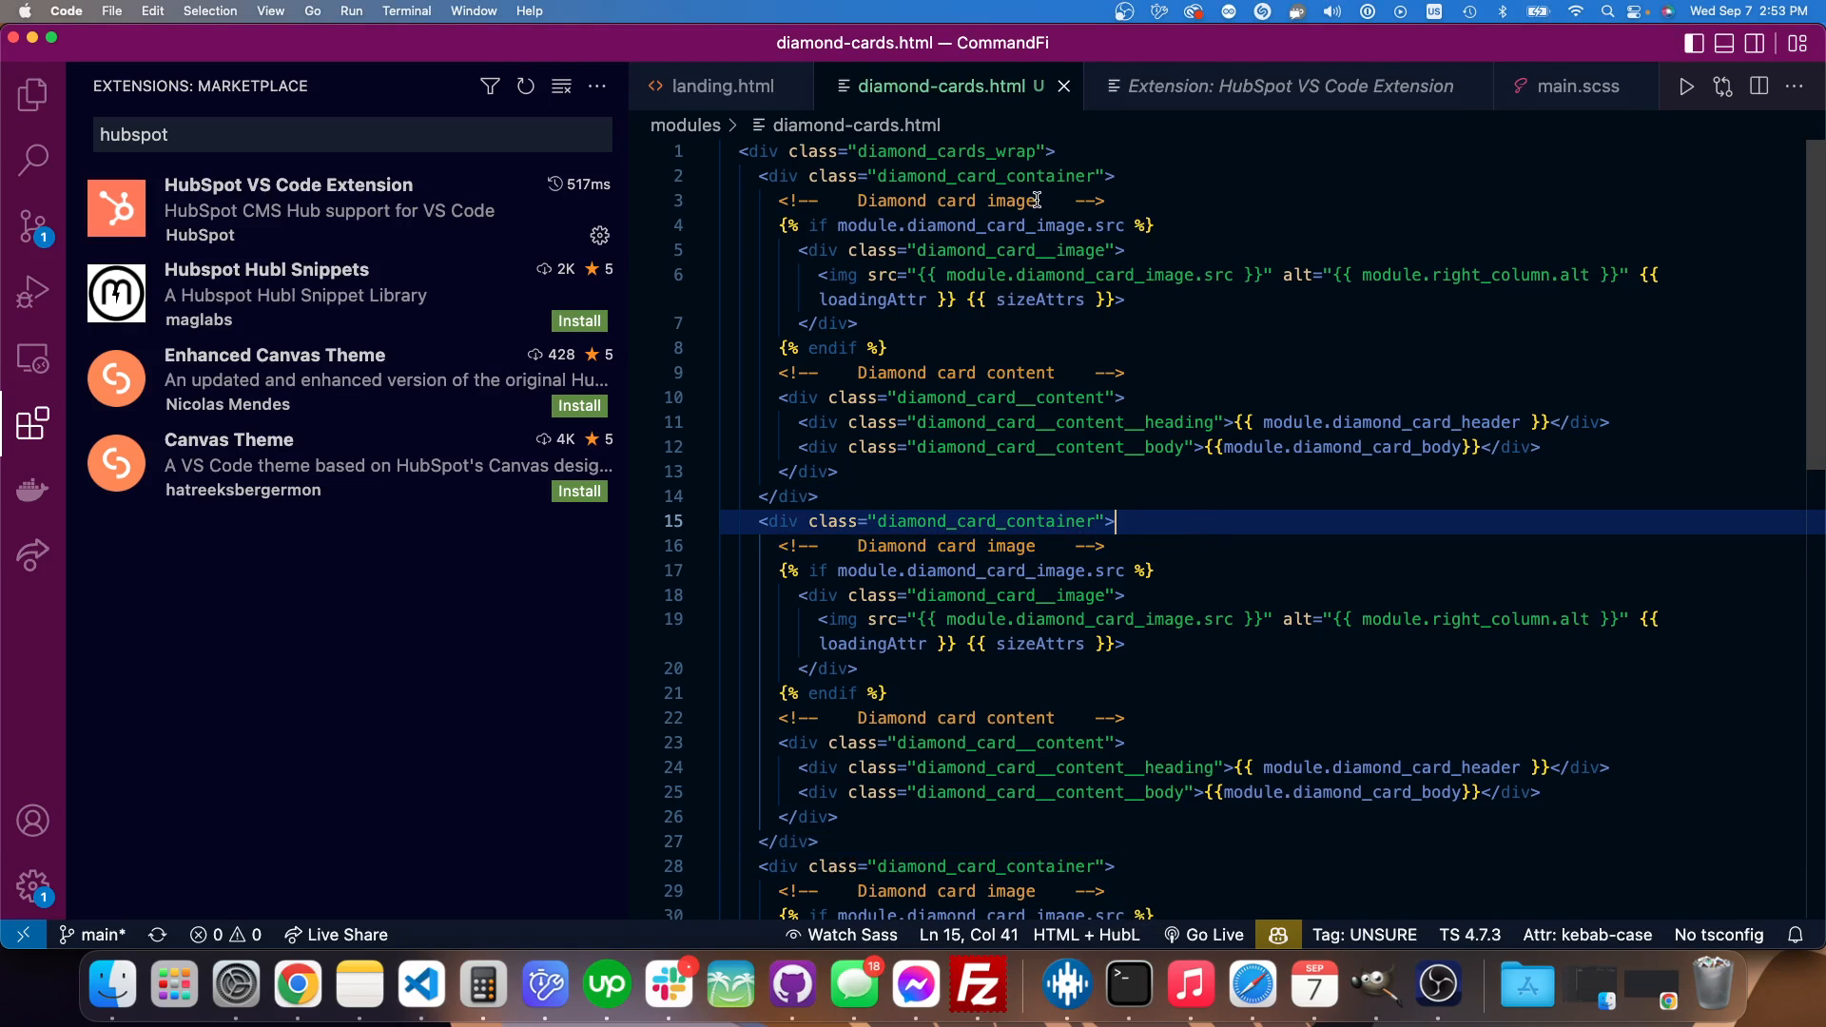
# Check the HubSpot extension details, return to diamond-cards.html, and show its language mode list
pyautogui.click(1142, 226)
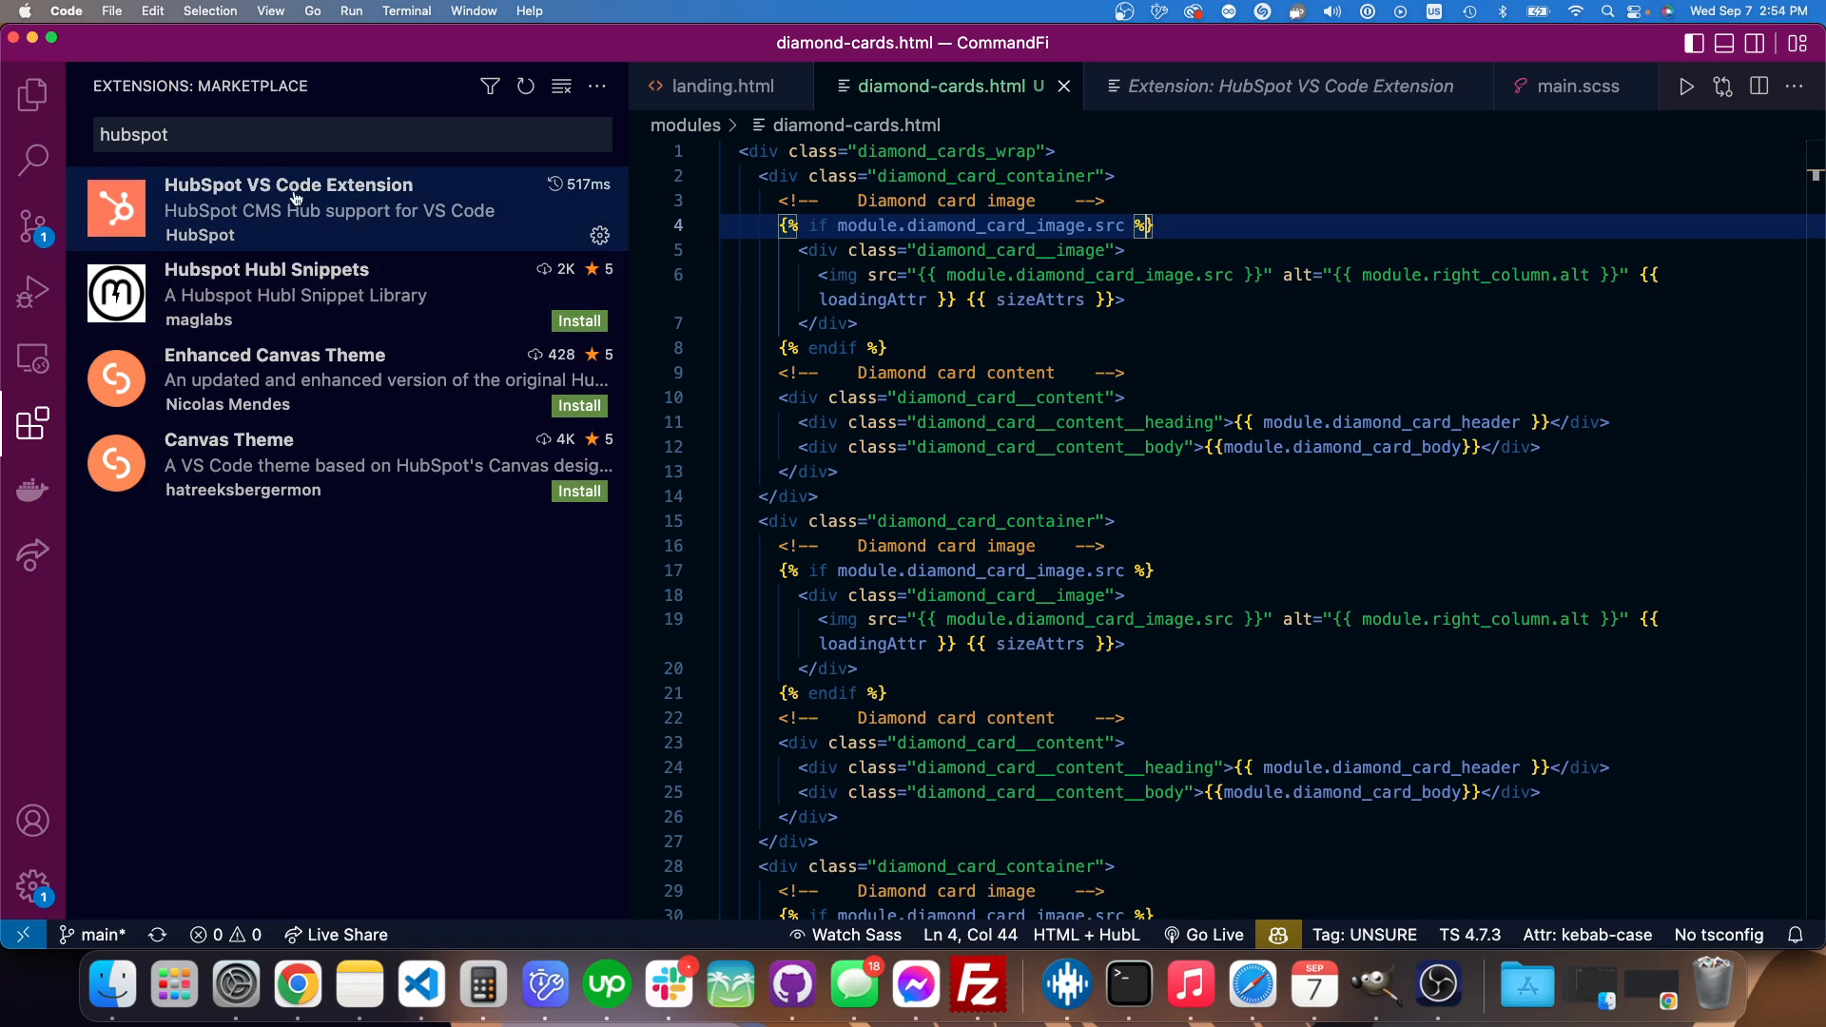
pyautogui.click(291, 209)
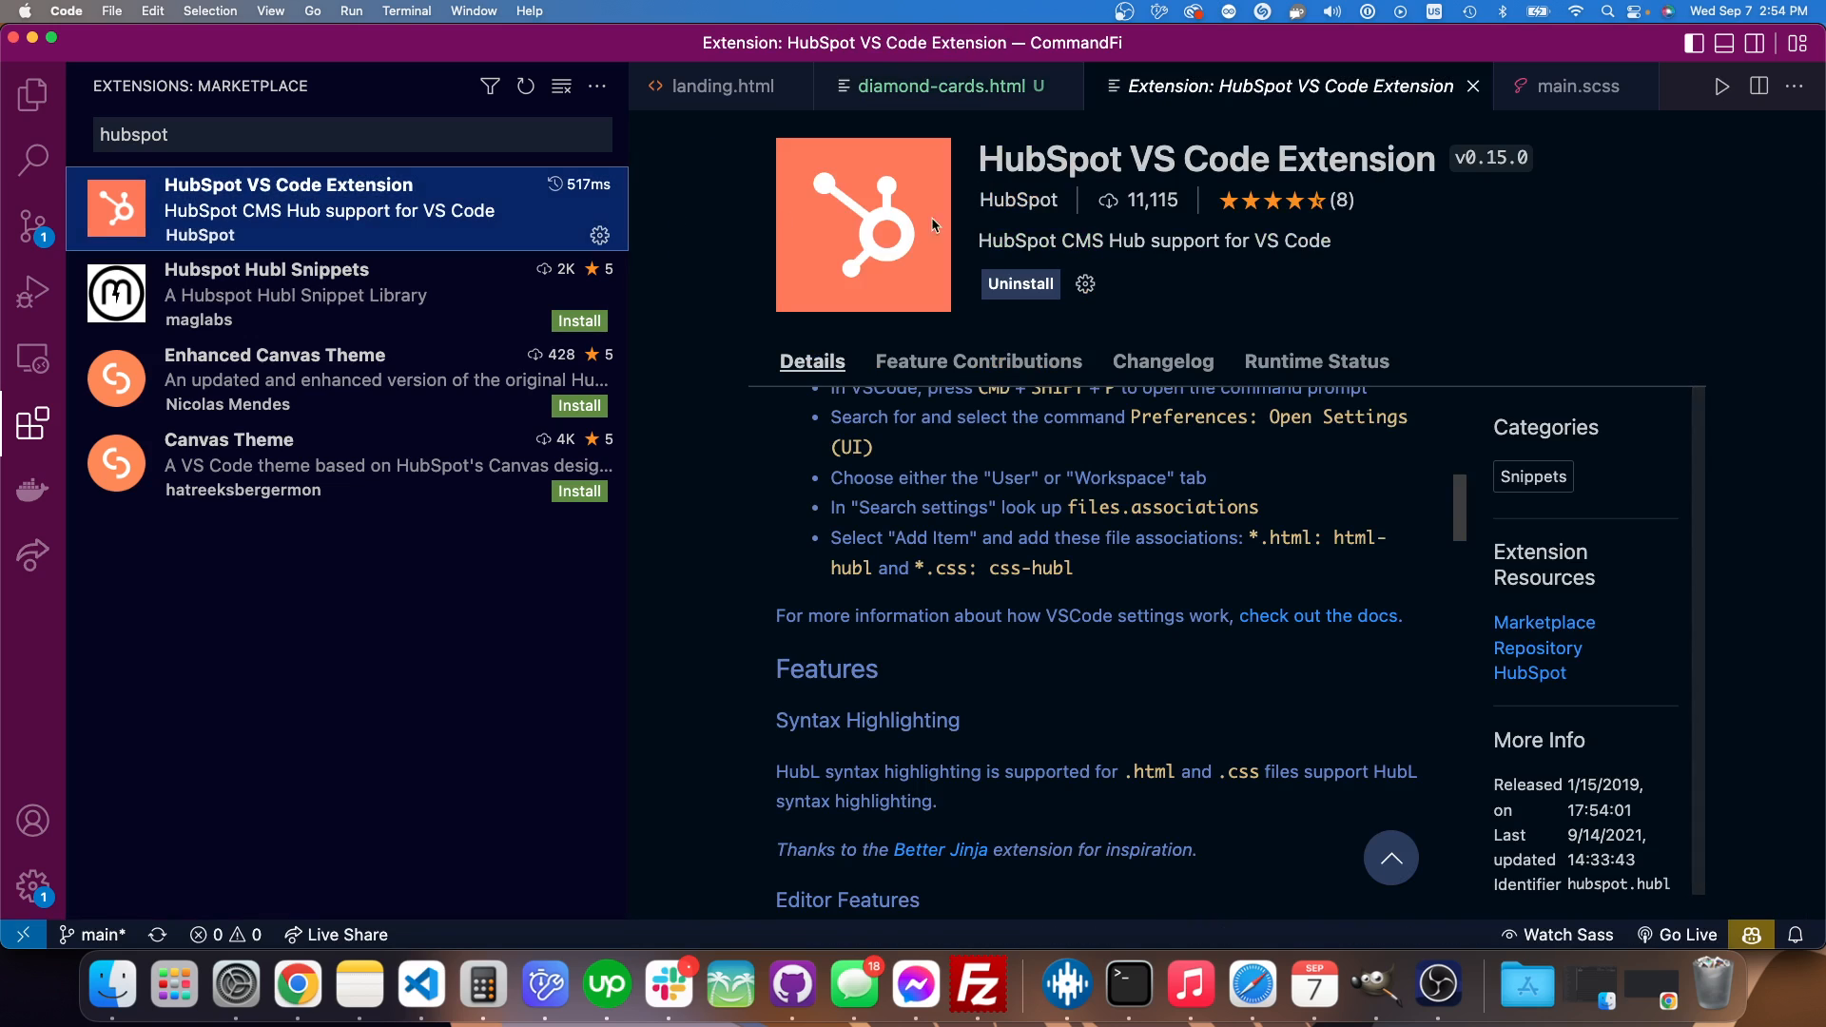
pyautogui.click(940, 85)
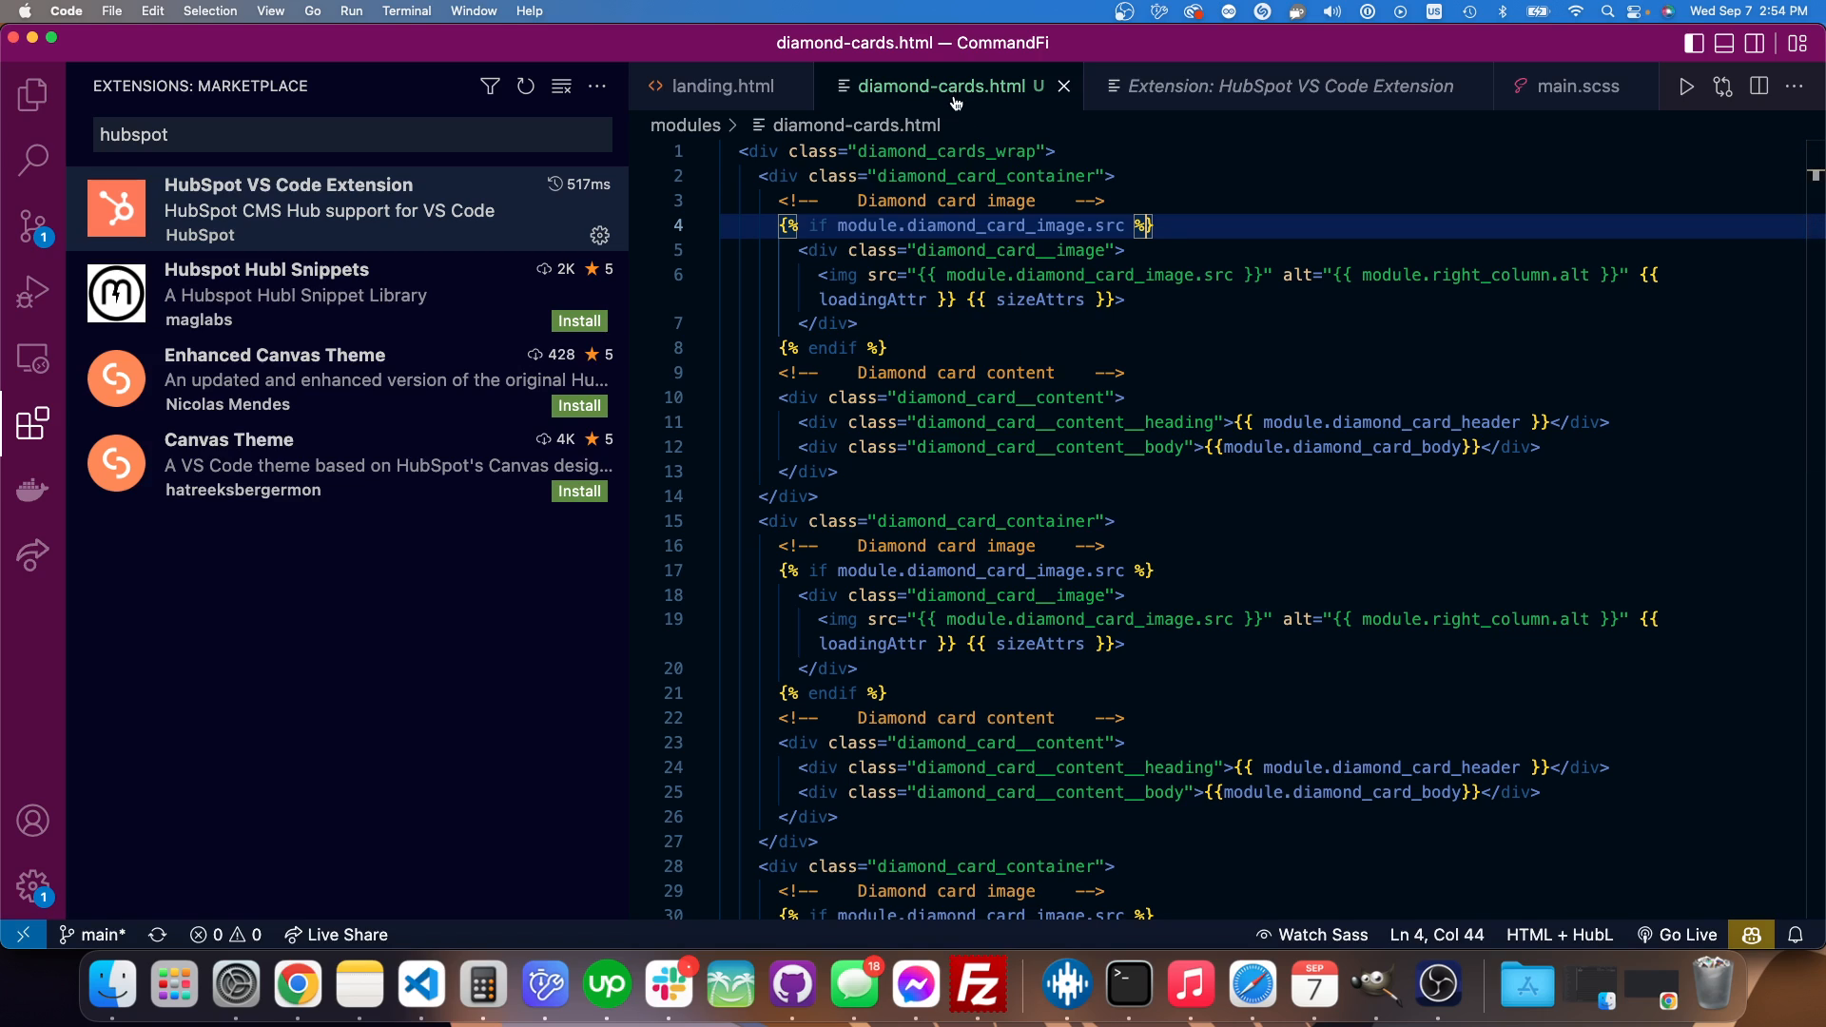
pyautogui.moveTo(939, 84)
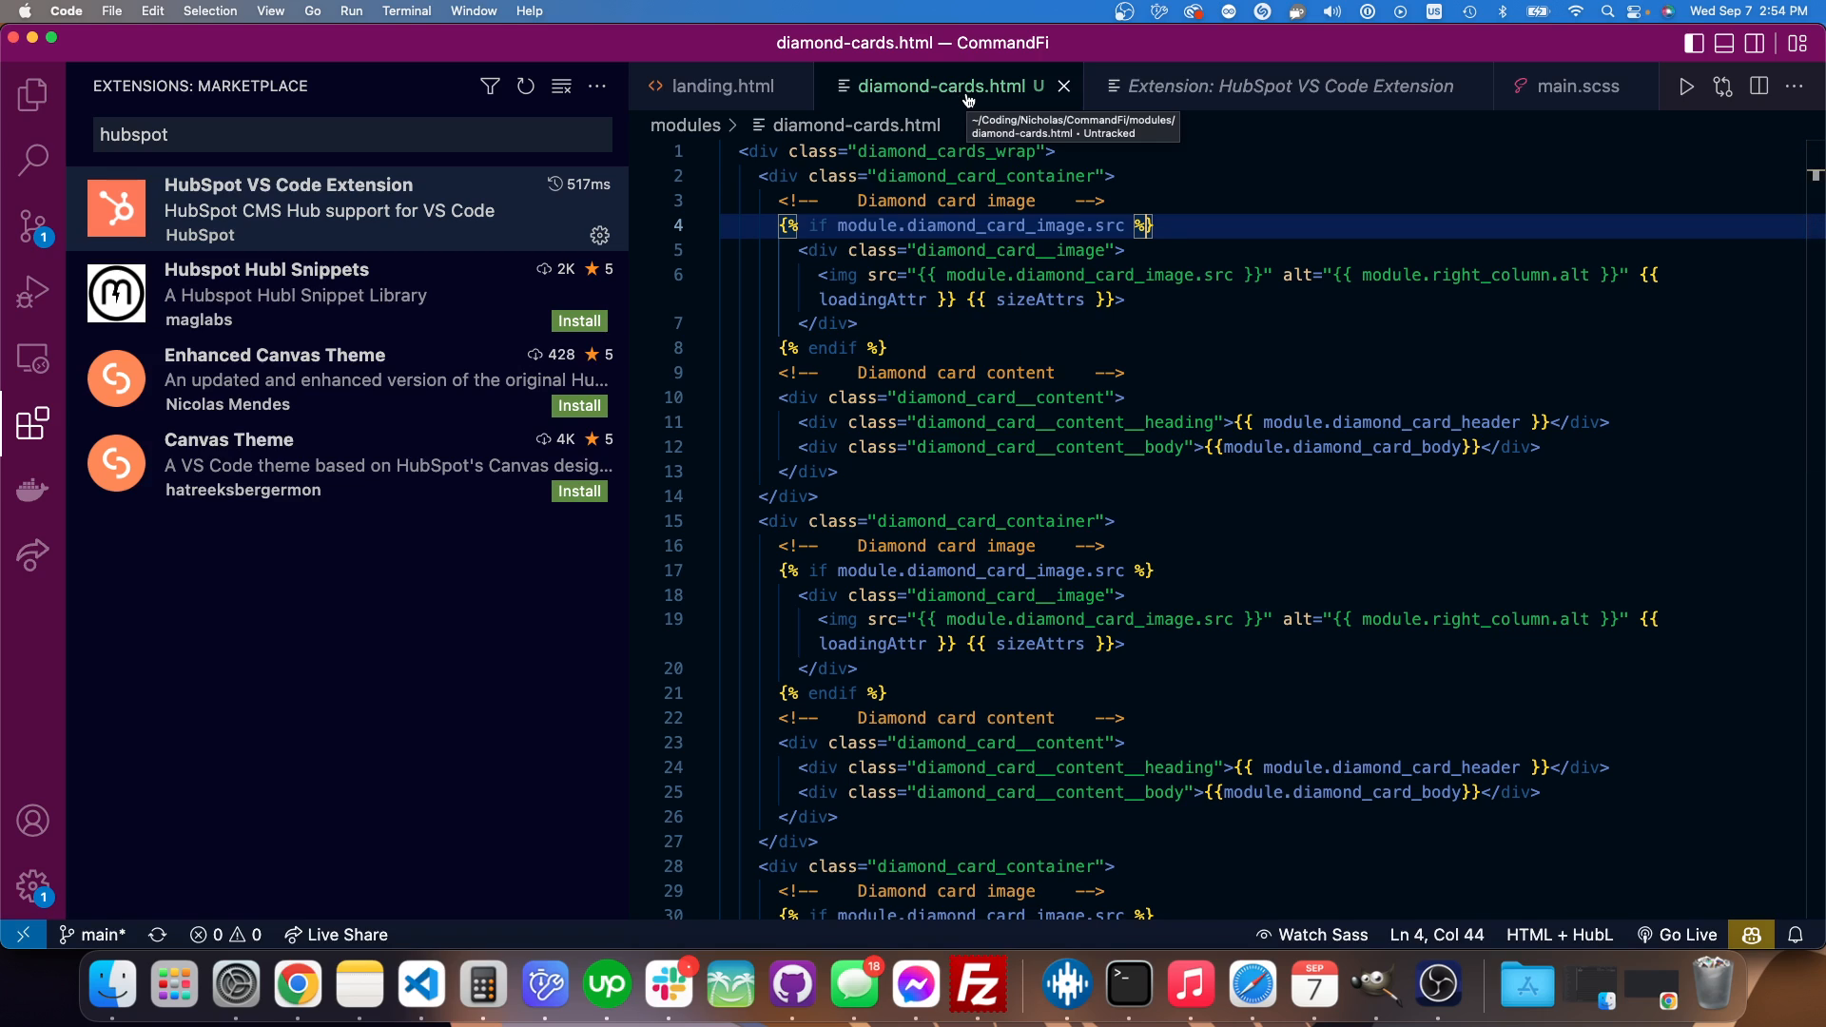
pyautogui.moveTo(1558, 934)
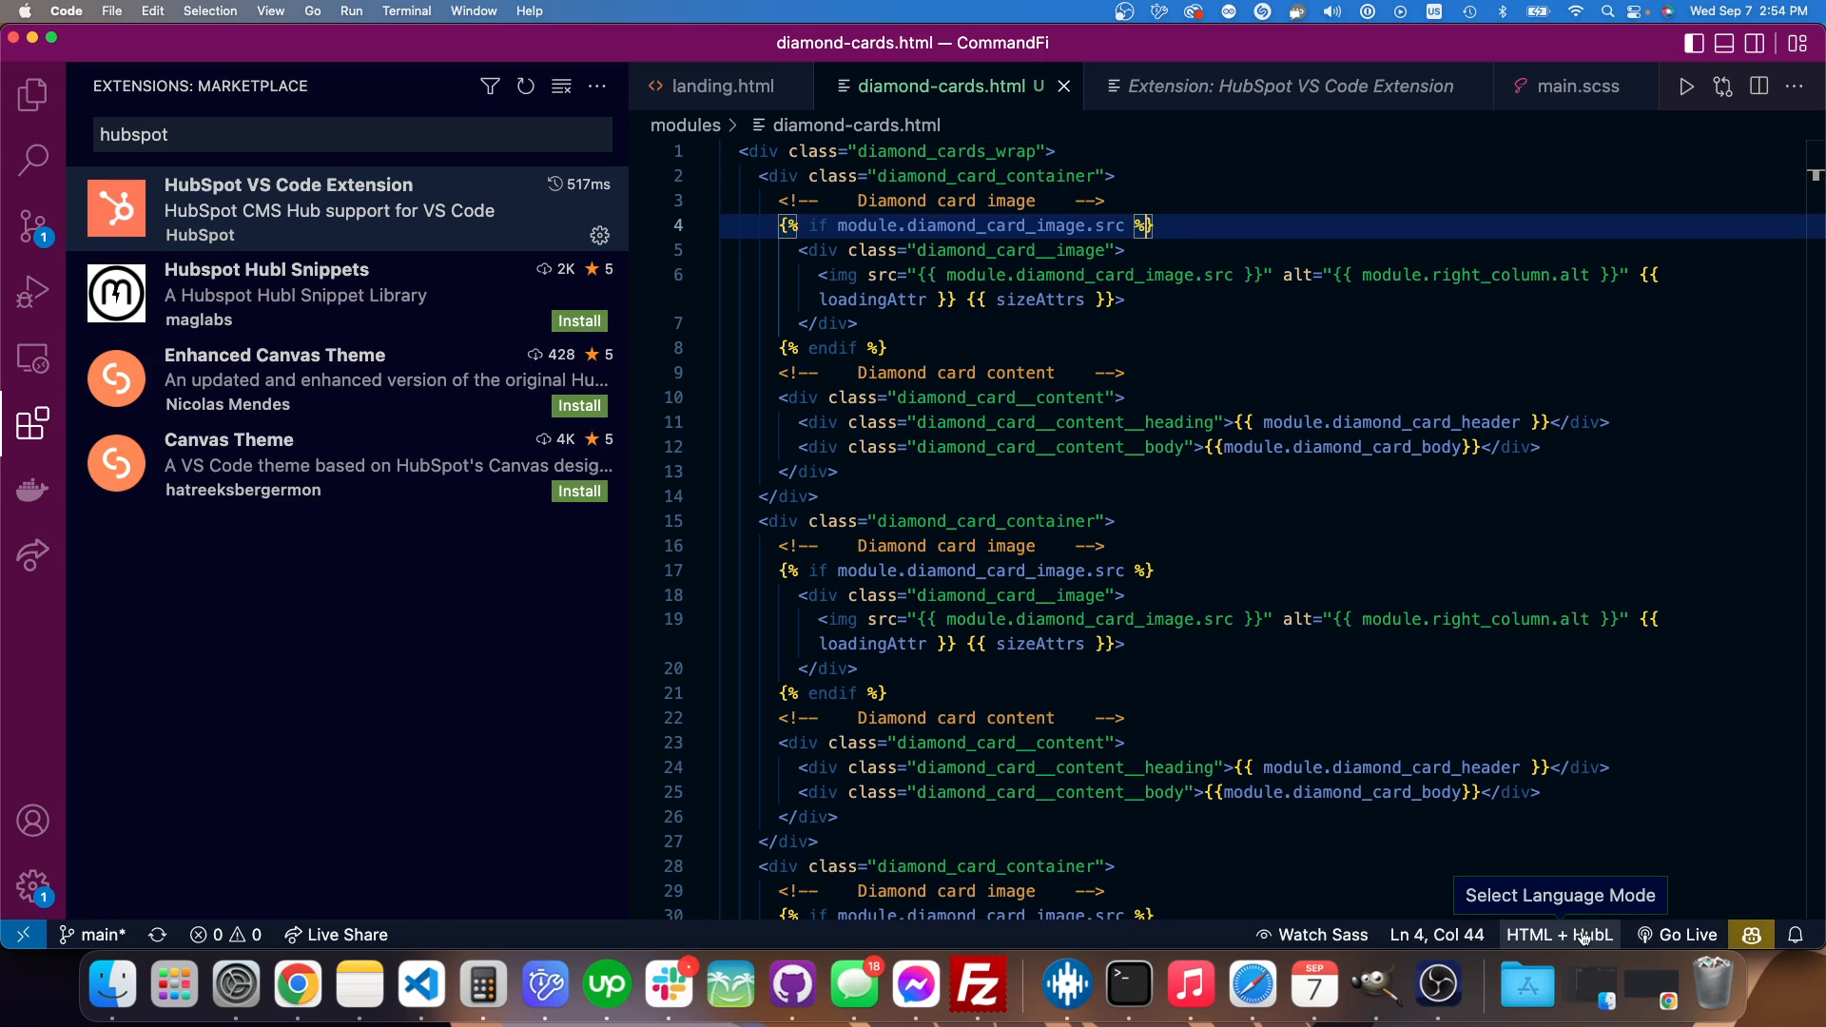
pyautogui.click(1558, 934)
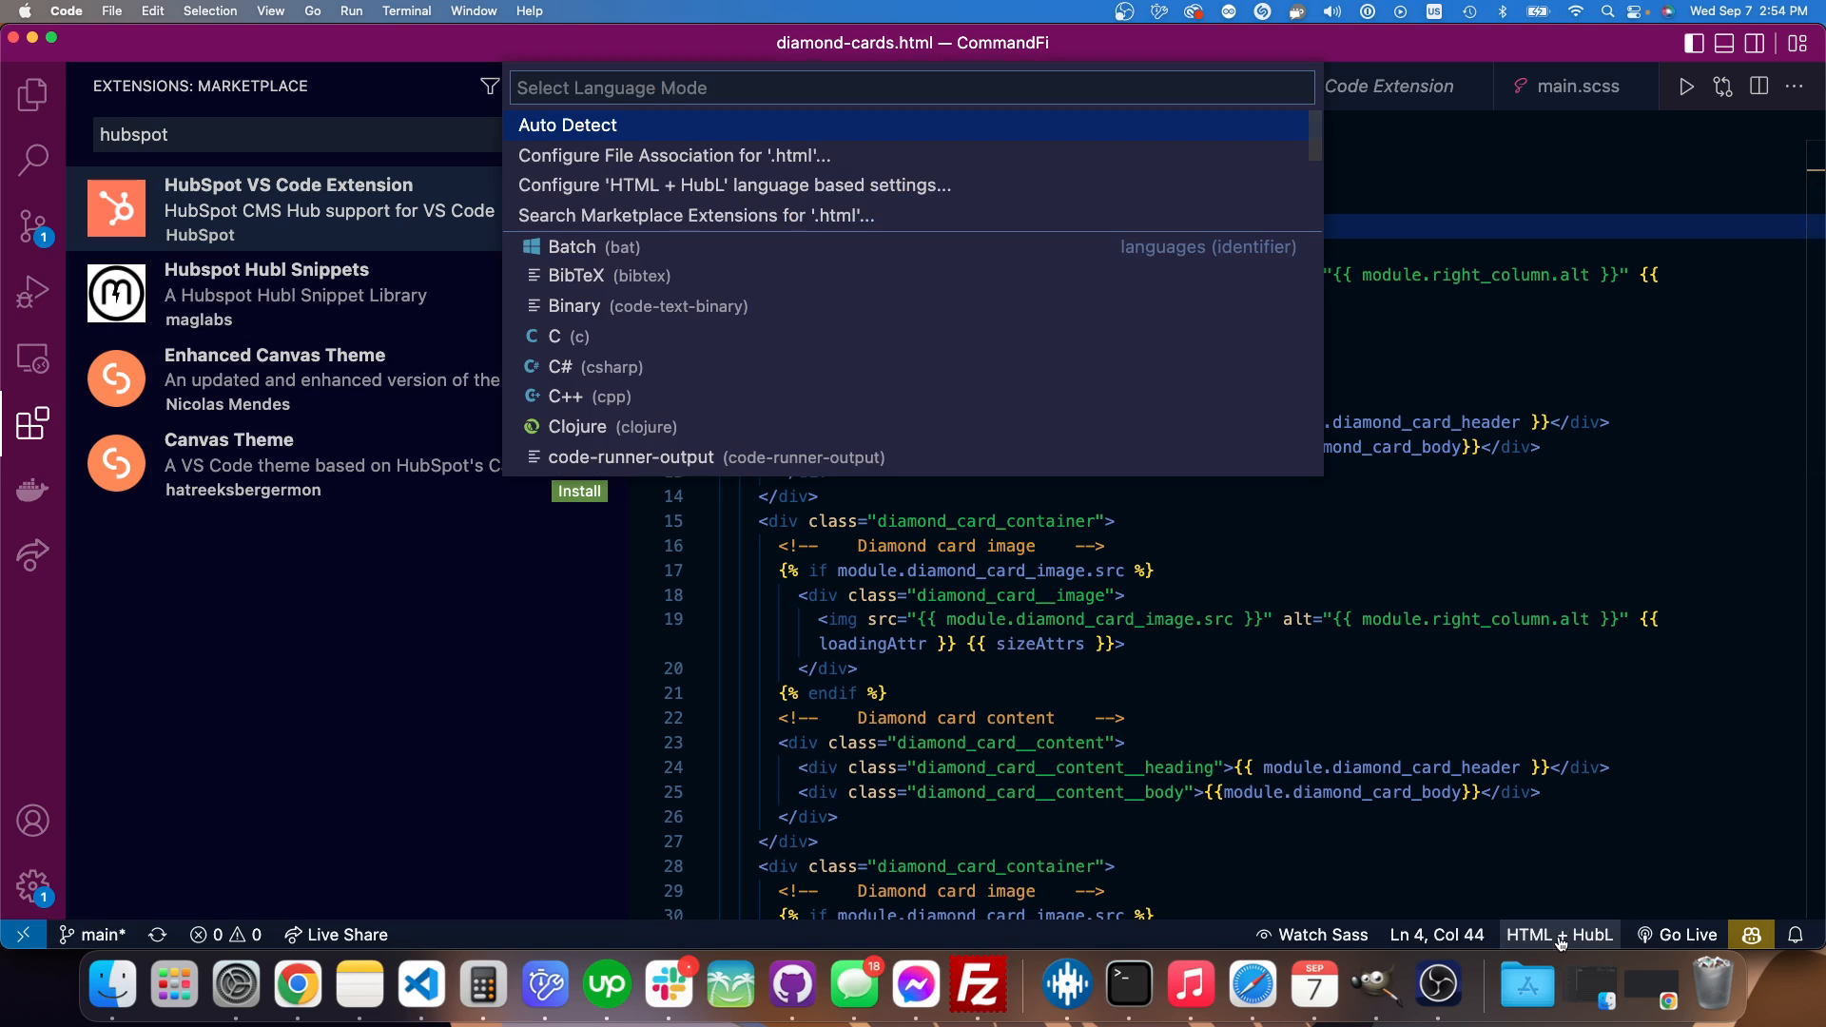
# Filter the language modes to 'html', leaving HTML and HTML + HubL as choices
pyautogui.scroll(-3)
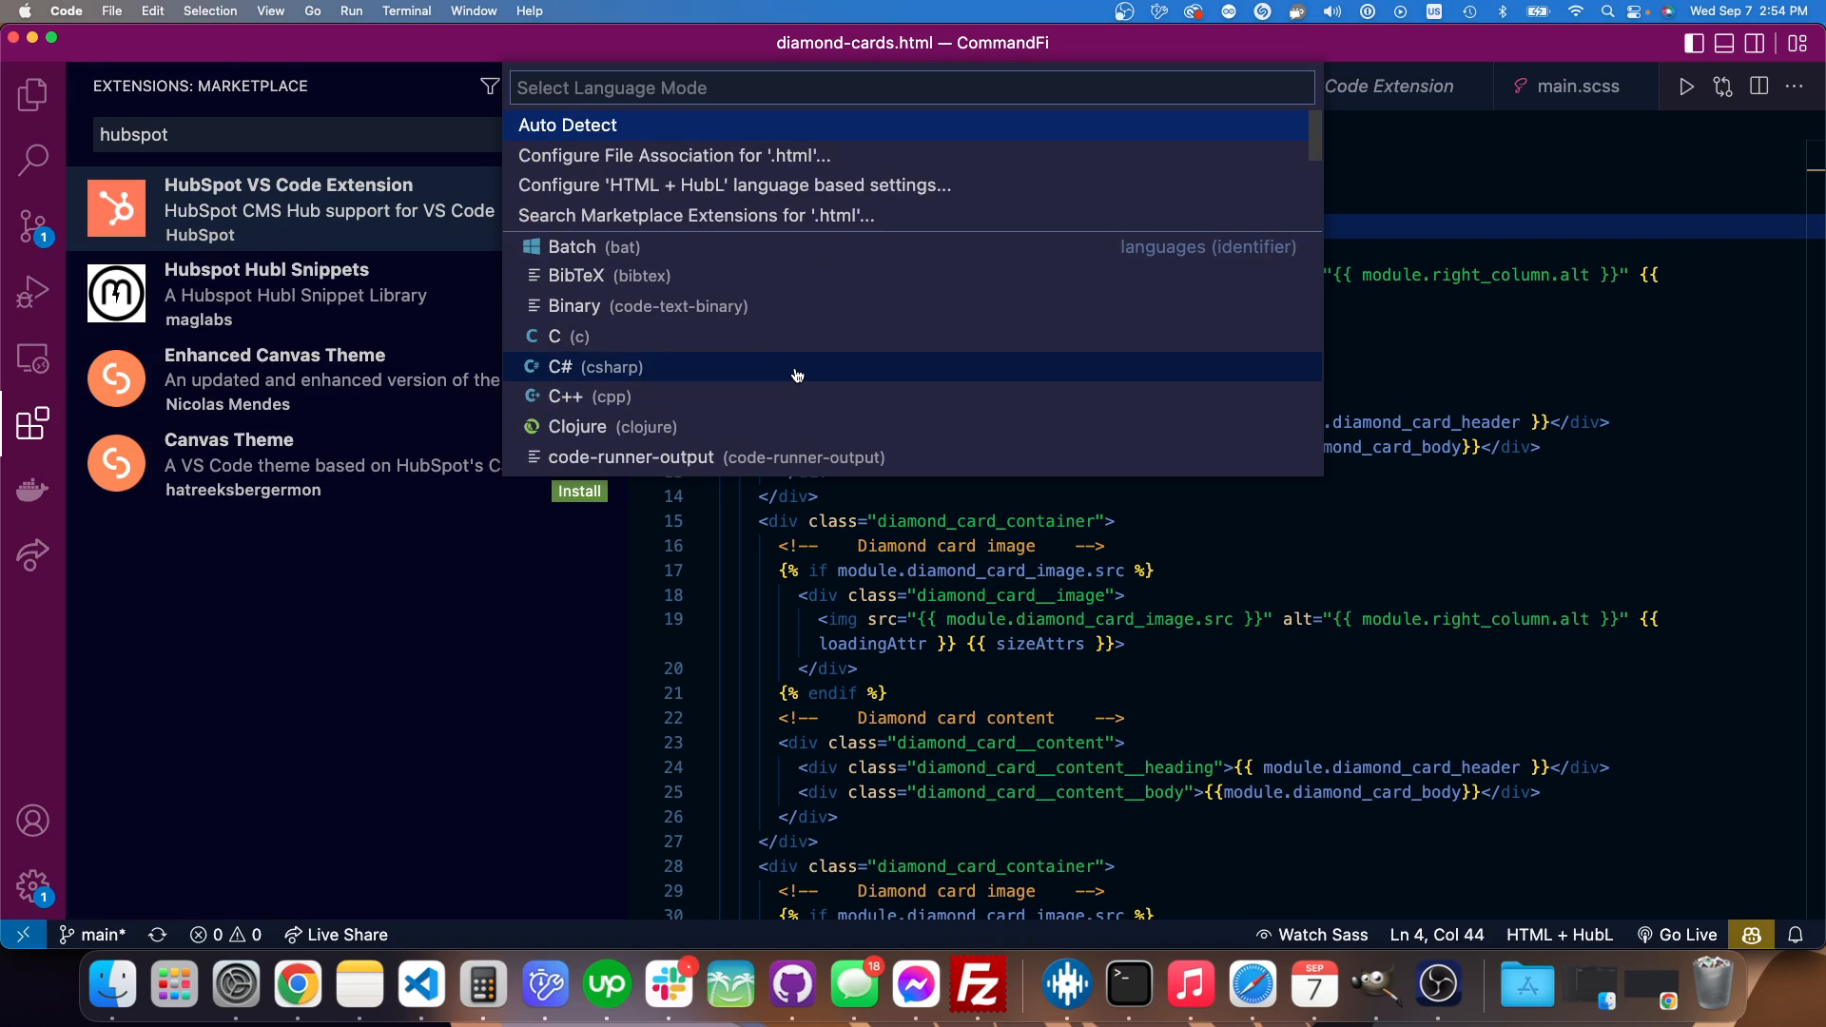
pyautogui.write('html')
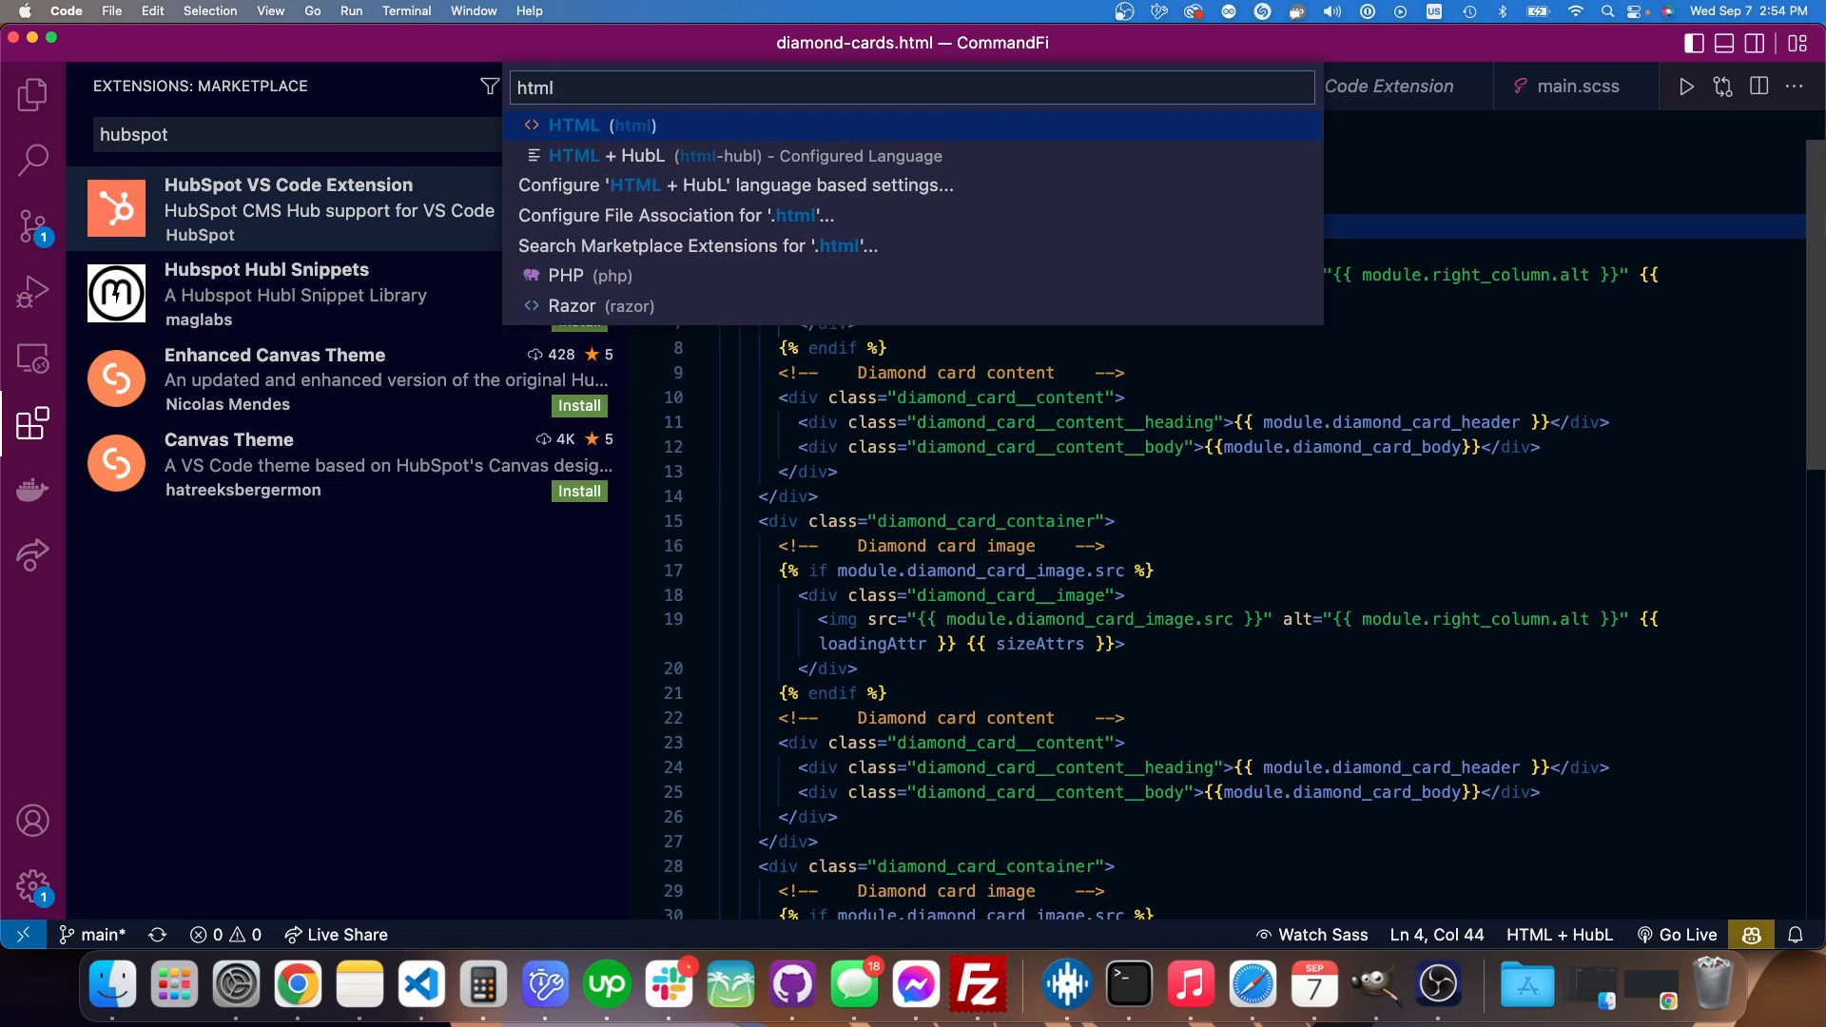
pyautogui.moveTo(606, 156)
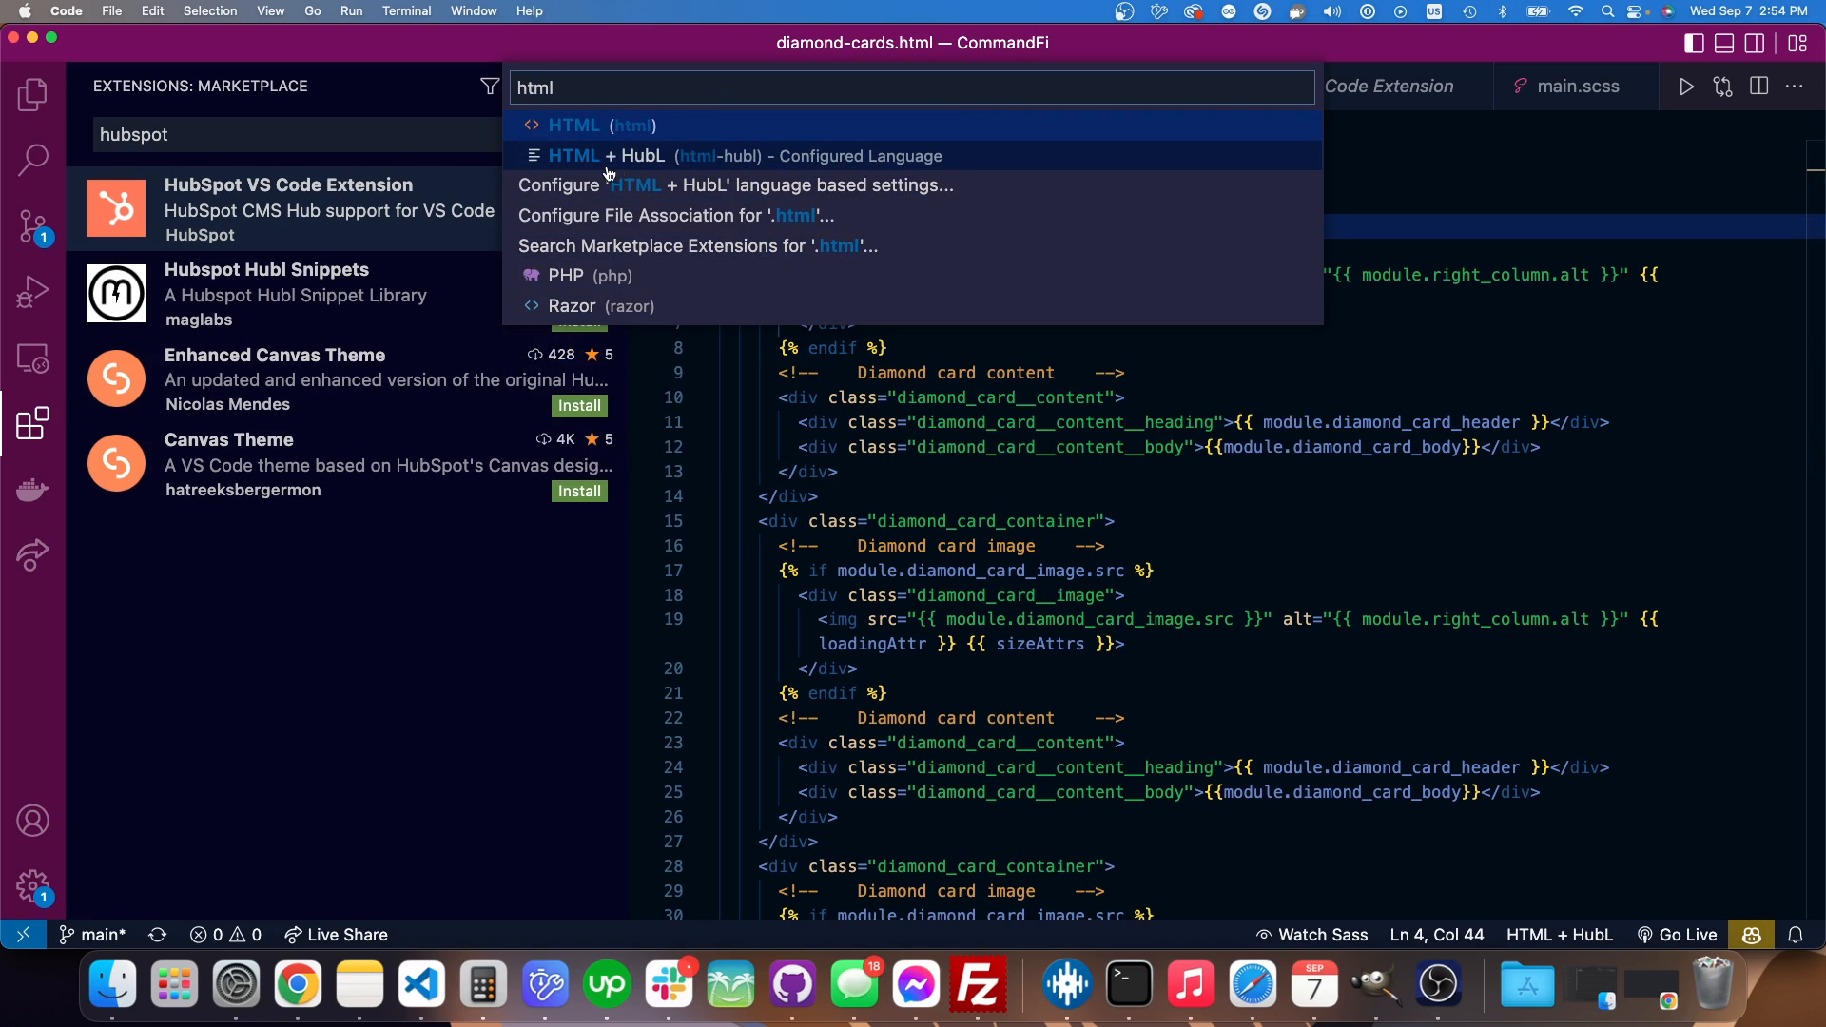